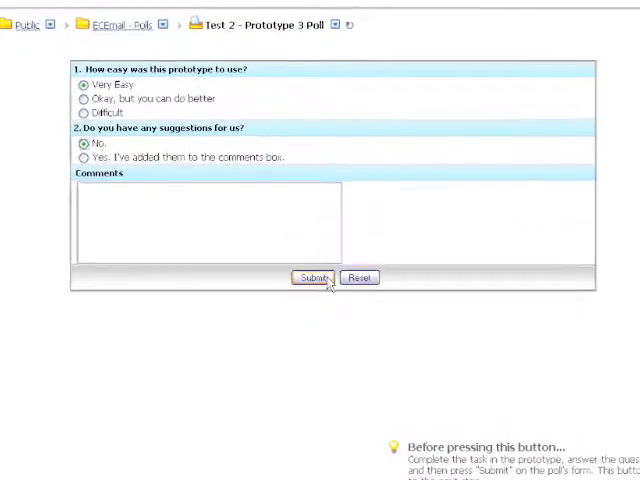
Submit the poll ballot with 'Very Easy' and 'No' selected to view results.
scroll(up, 3)
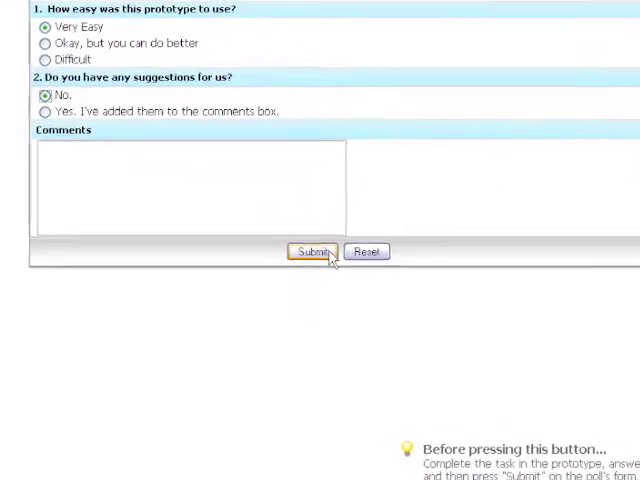
click(312, 251)
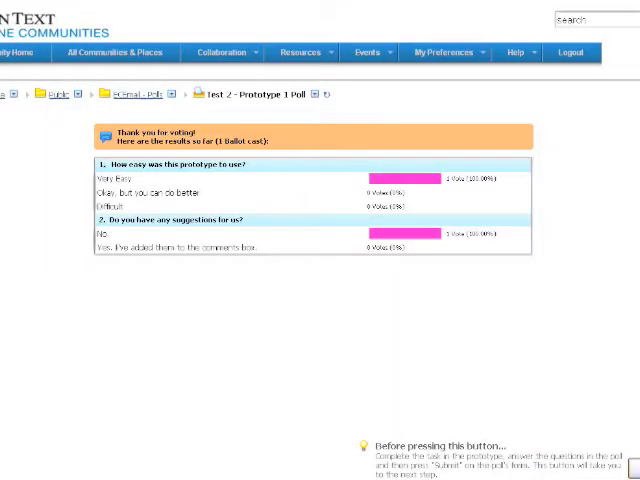